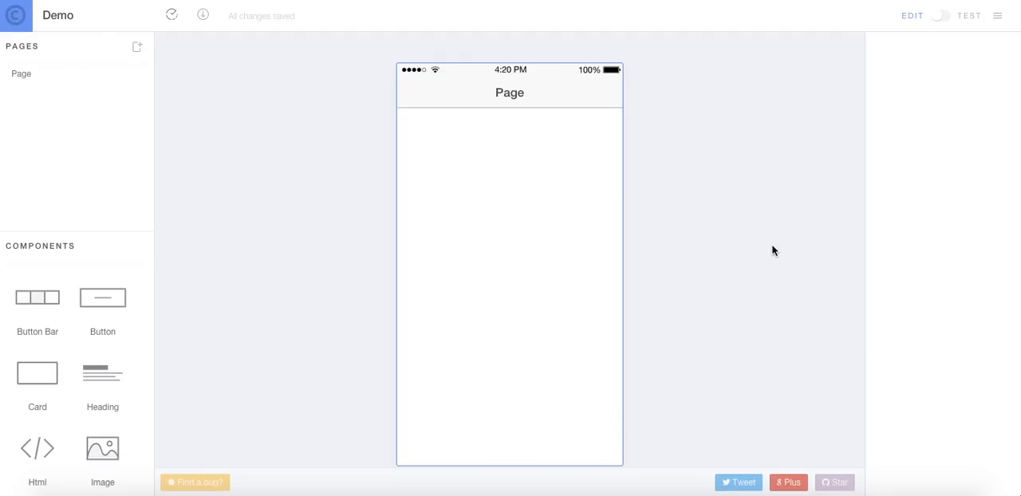
pyautogui.moveTo(736, 193)
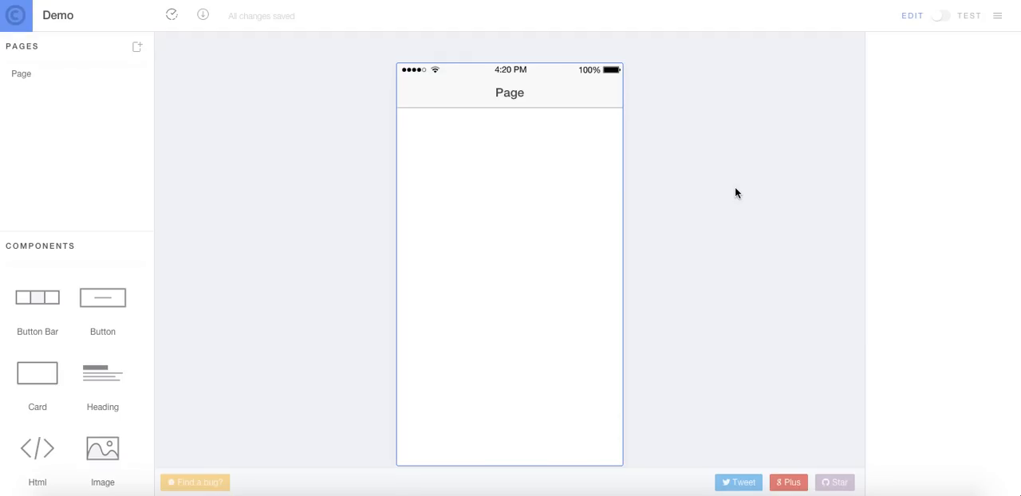
pyautogui.moveTo(703, 174)
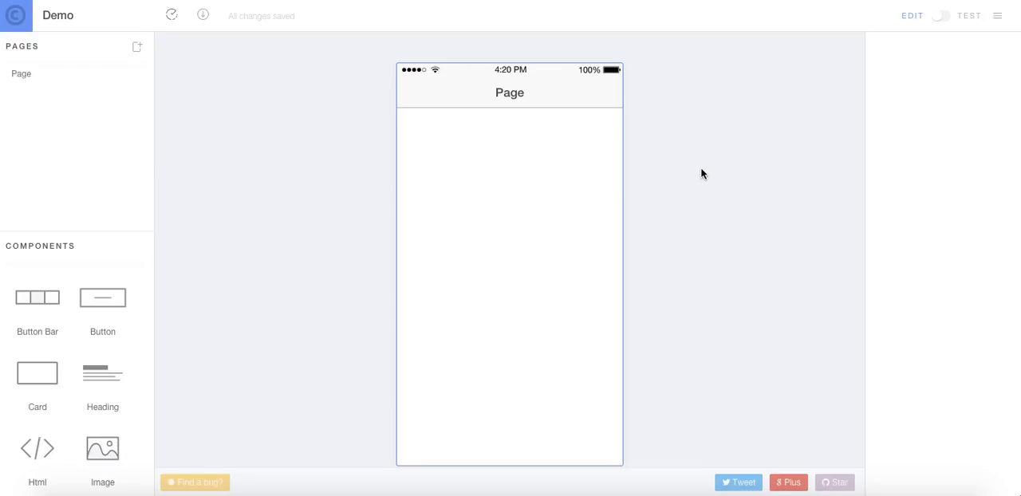
pyautogui.moveTo(265, 212)
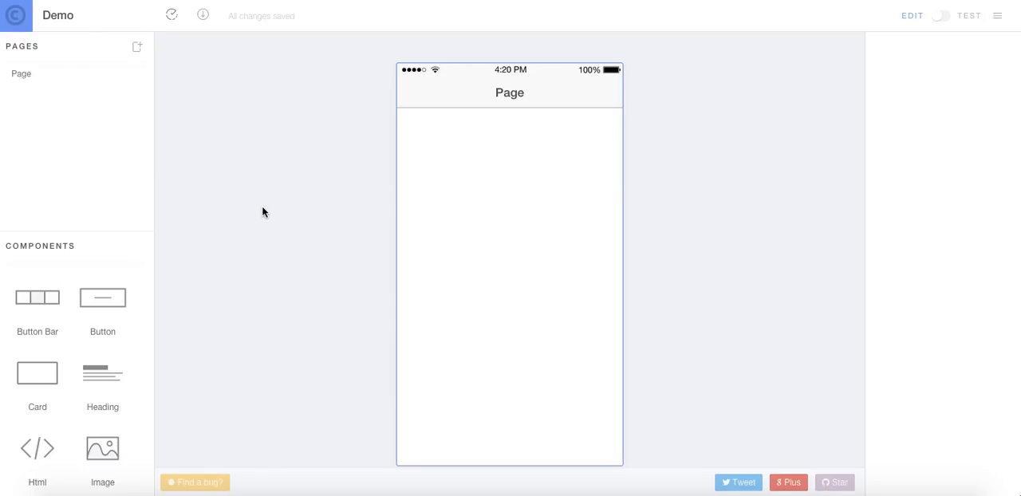
pyautogui.moveTo(463, 162)
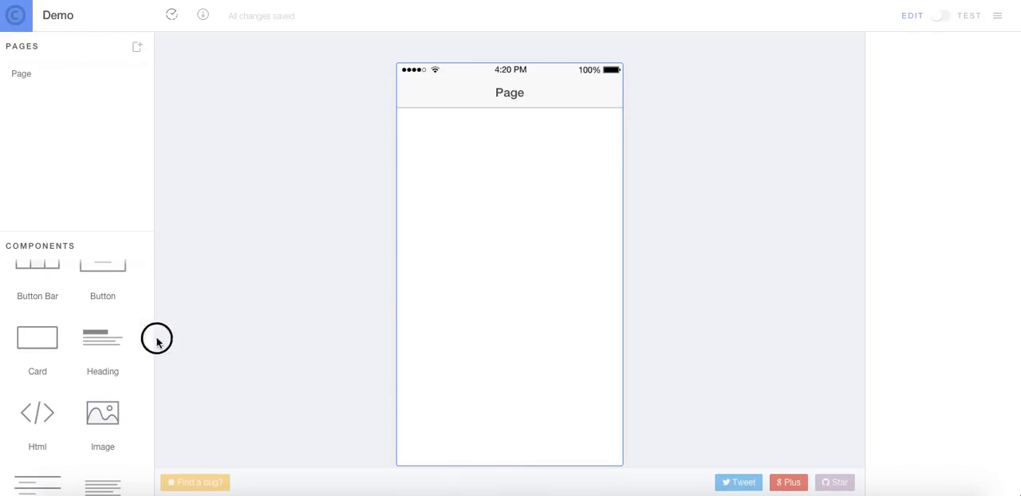
pyautogui.moveTo(46, 340)
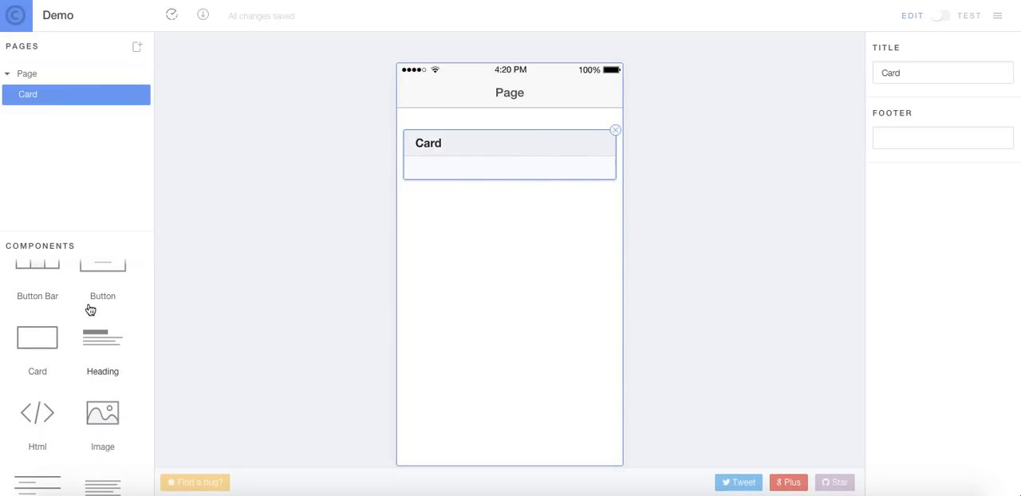
# Step: Place an empty image placeholder inside the Card component on the page
pyautogui.scroll(-3)
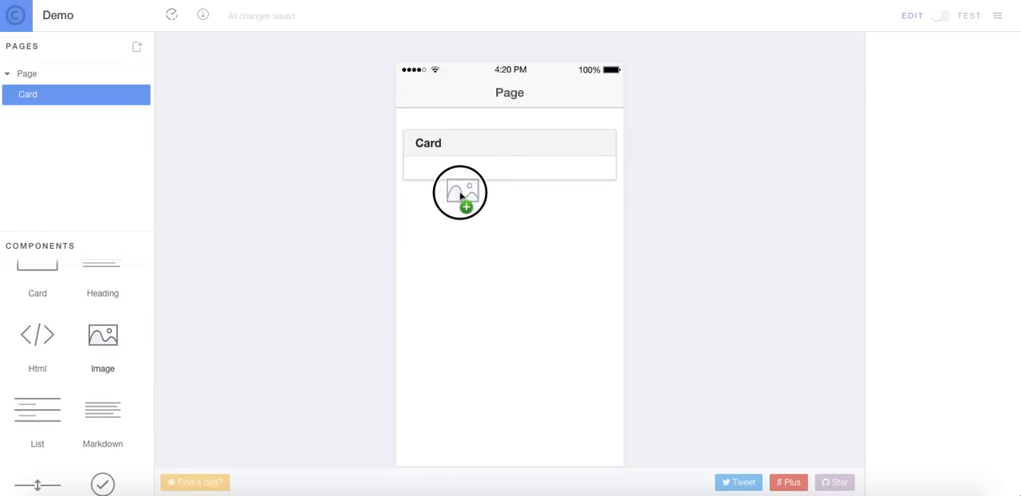
pyautogui.click(460, 193)
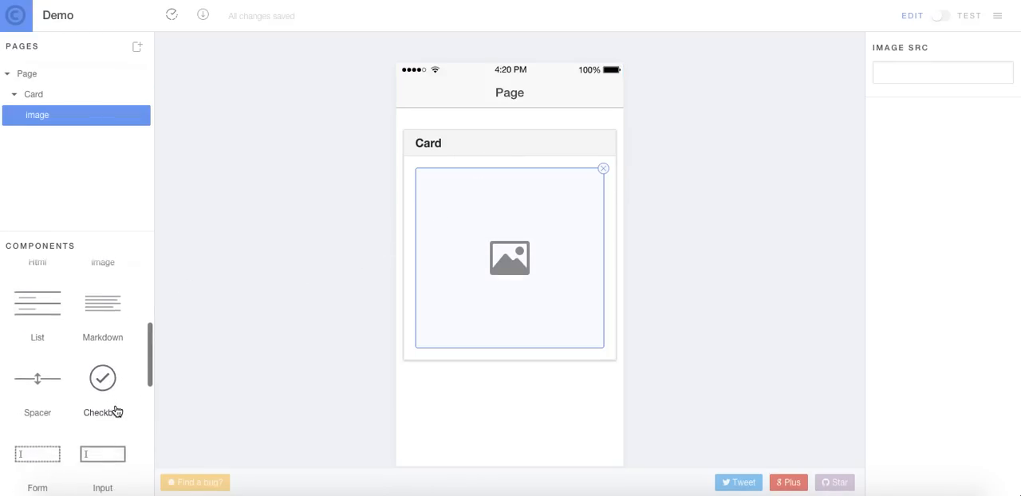
pyautogui.scroll(-3)
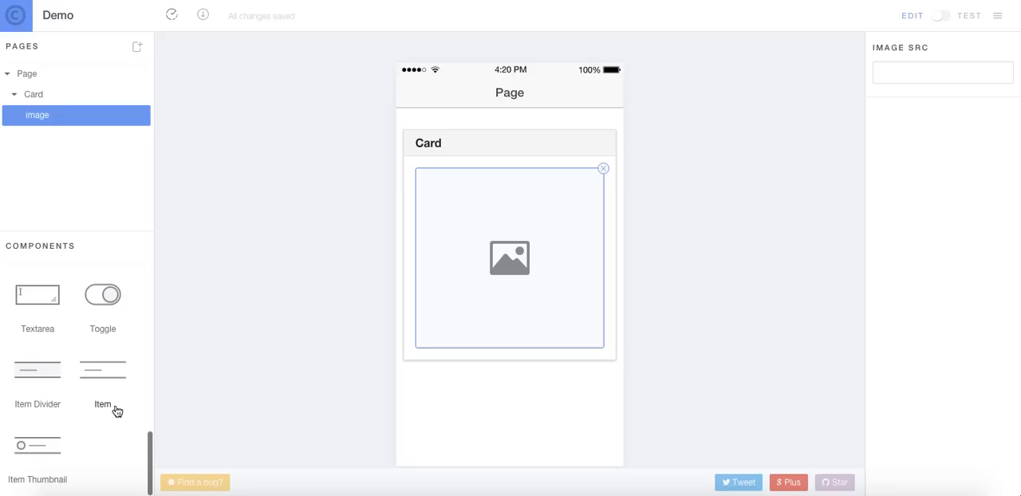
pyautogui.moveTo(95, 335)
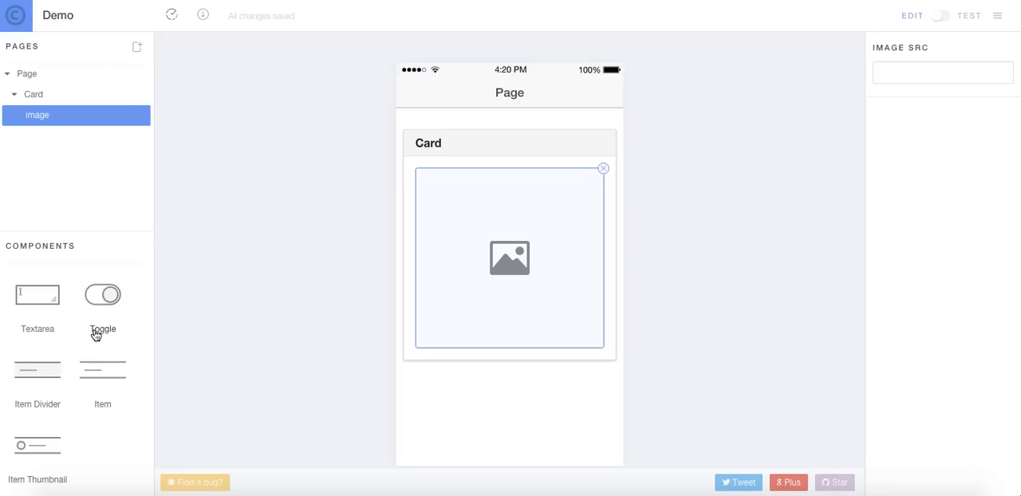
pyautogui.moveTo(107, 373)
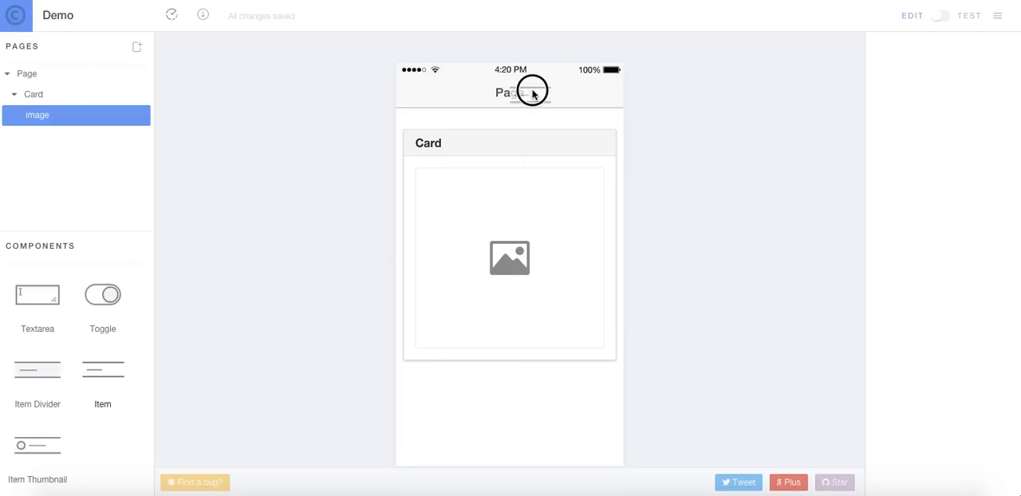
# Step: Drag a List over the card without dropping it, then select the Card to edit its footer
pyautogui.scroll(-3)
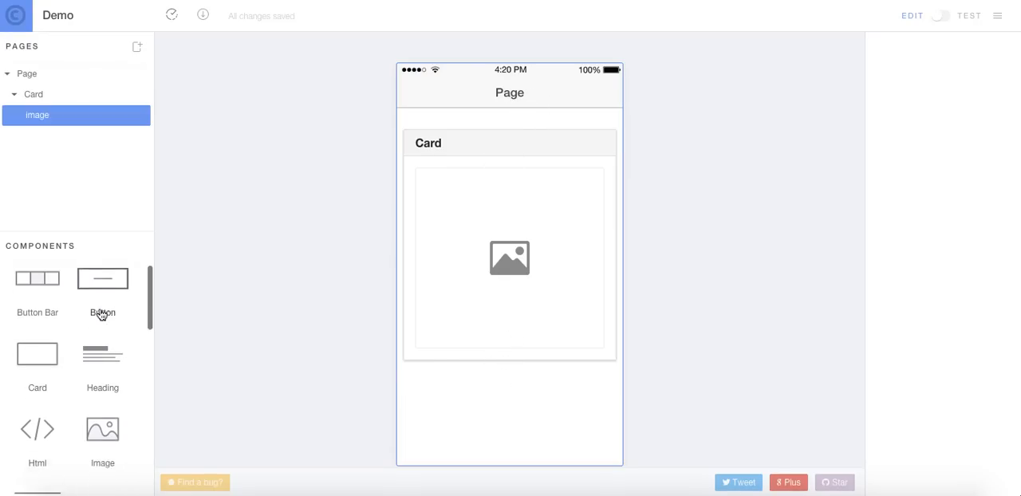
pyautogui.scroll(-3)
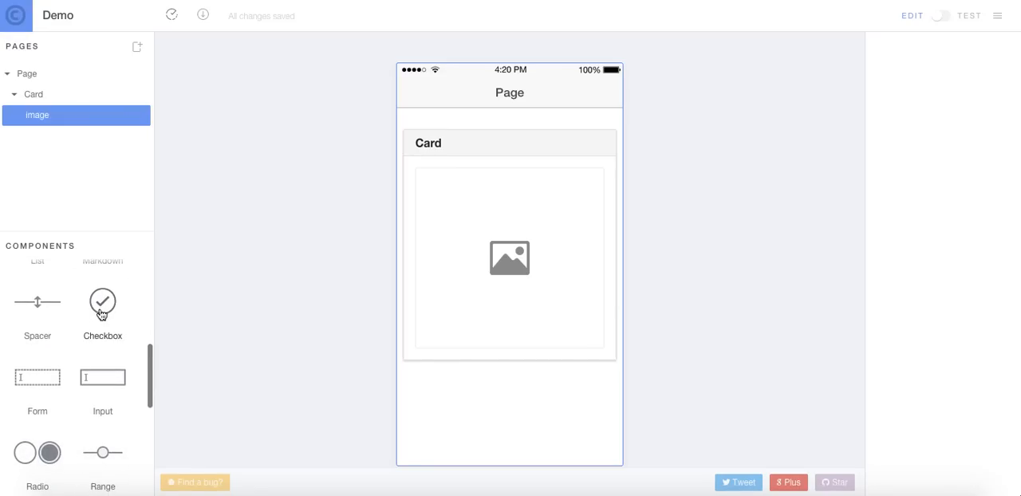
pyautogui.scroll(-3)
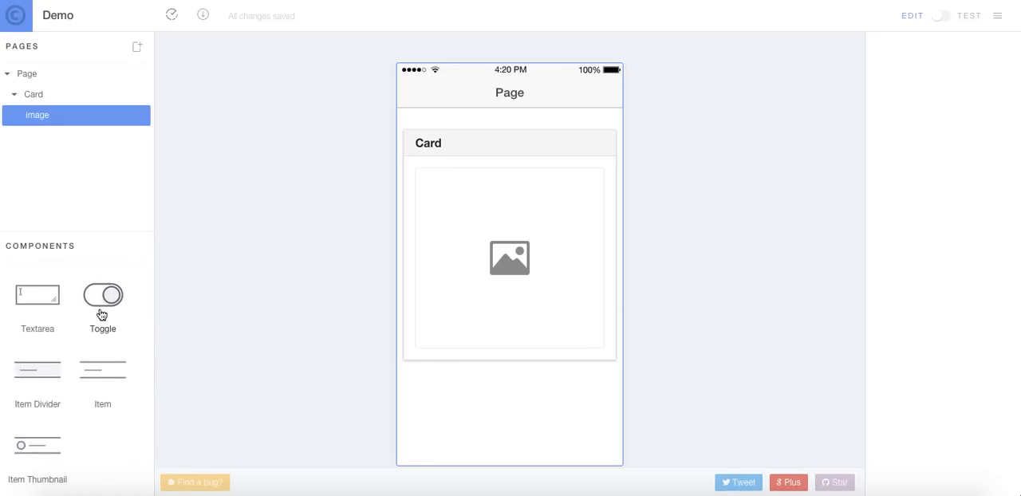
pyautogui.scroll(-3)
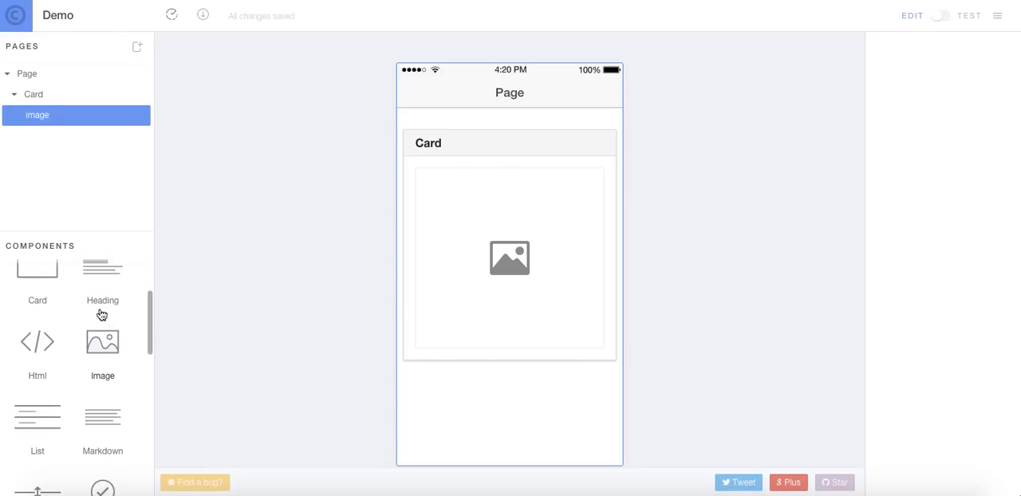
pyautogui.moveTo(37, 419); pyautogui.dragTo(460, 353)
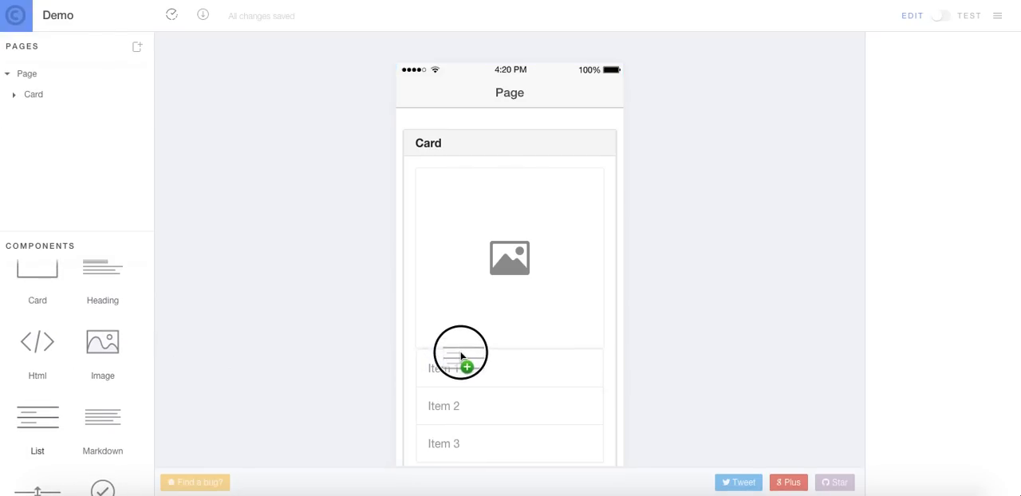
pyautogui.moveTo(461, 355); pyautogui.dragTo(461, 396)
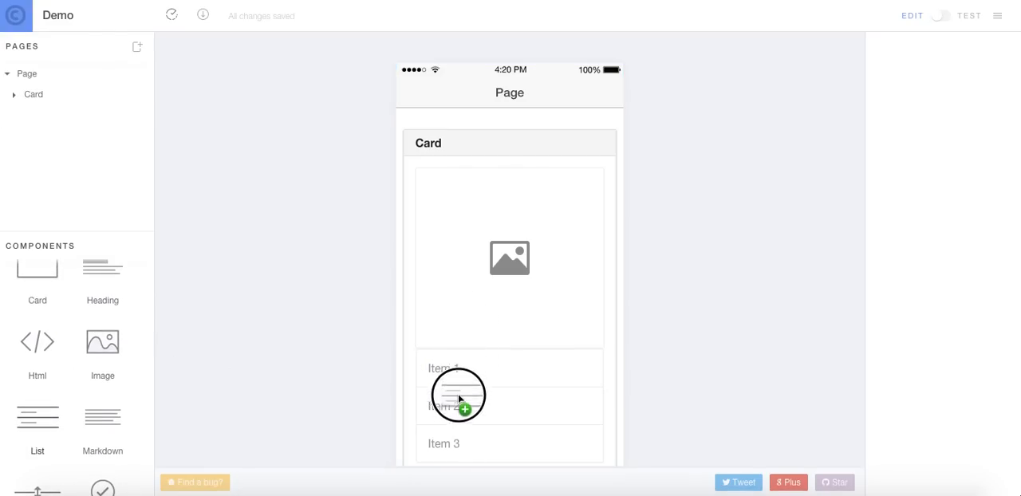
pyautogui.moveTo(458, 395); pyautogui.dragTo(263, 328)
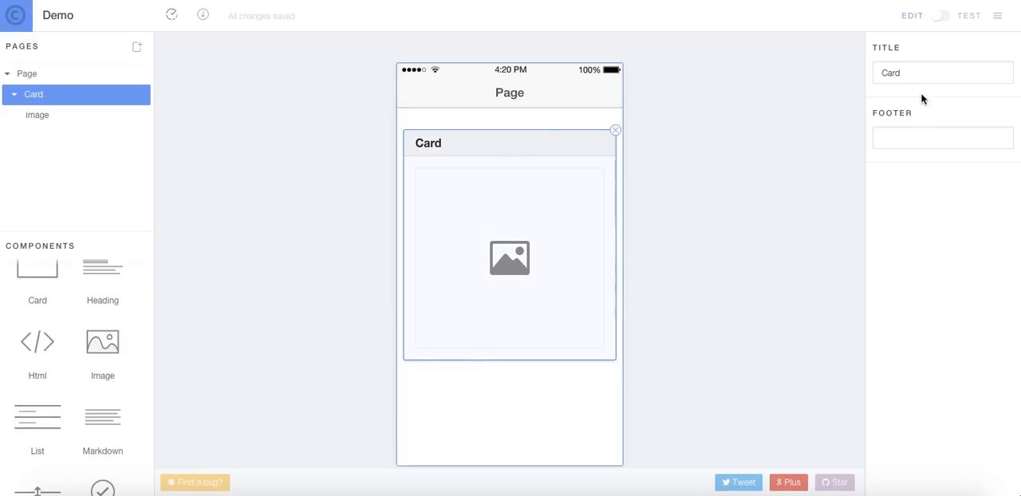
pyautogui.click(942, 137)
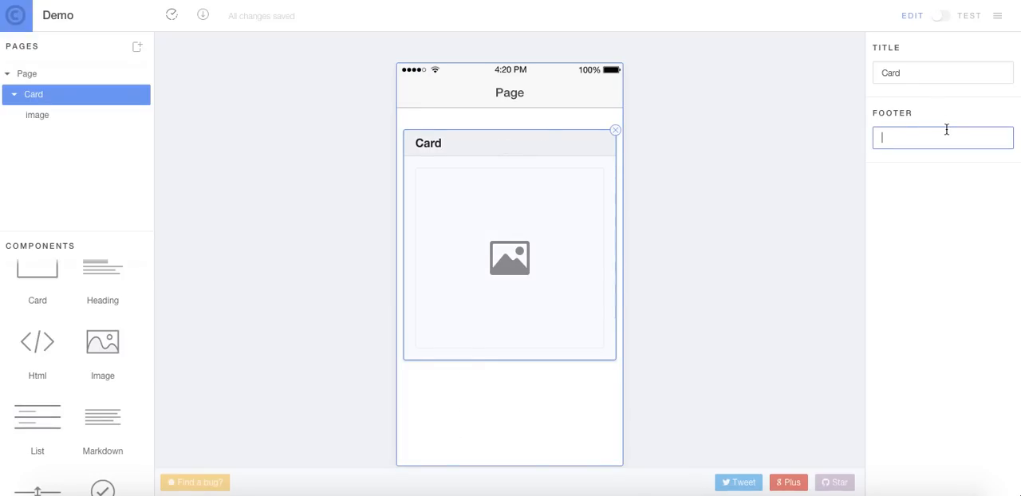
# Step: Enter 'Footer here' as the card's footer text
pyautogui.write('Footer here')
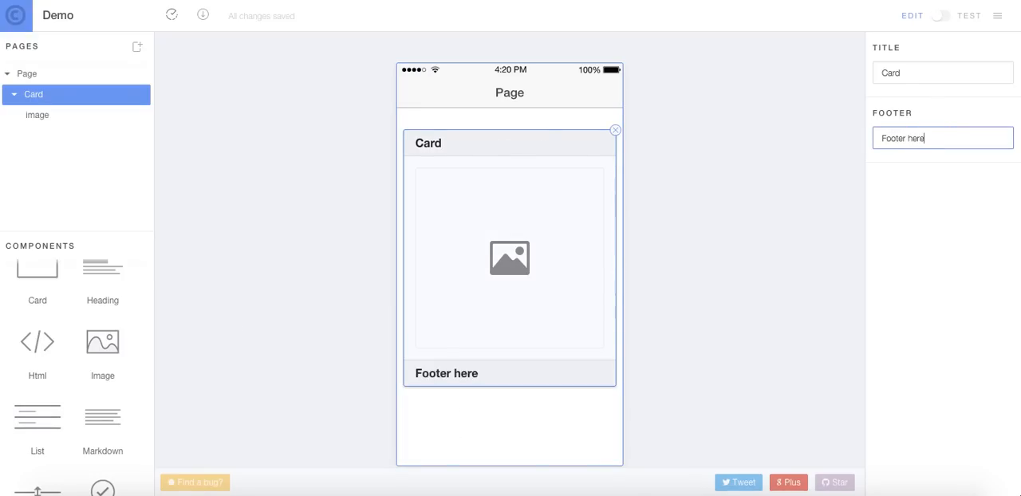
pyautogui.scroll(-3)
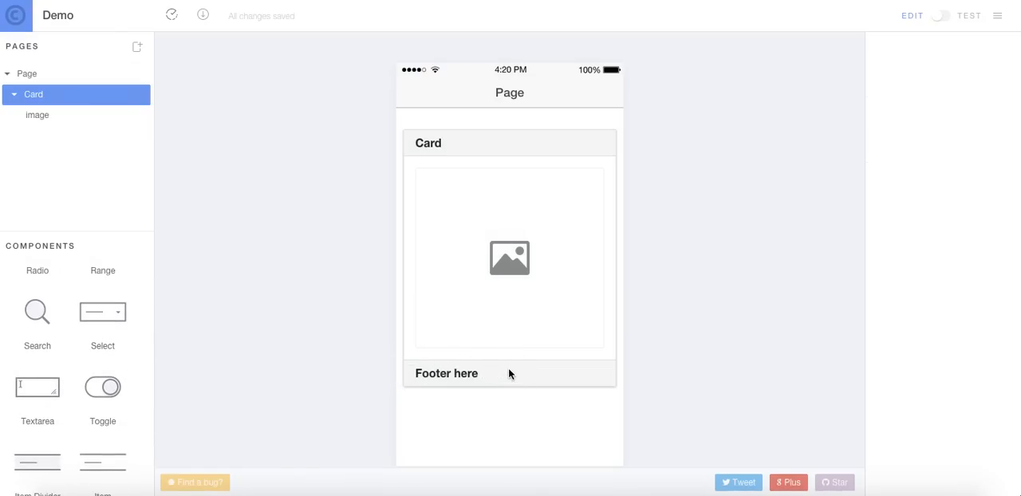
pyautogui.scroll(-3)
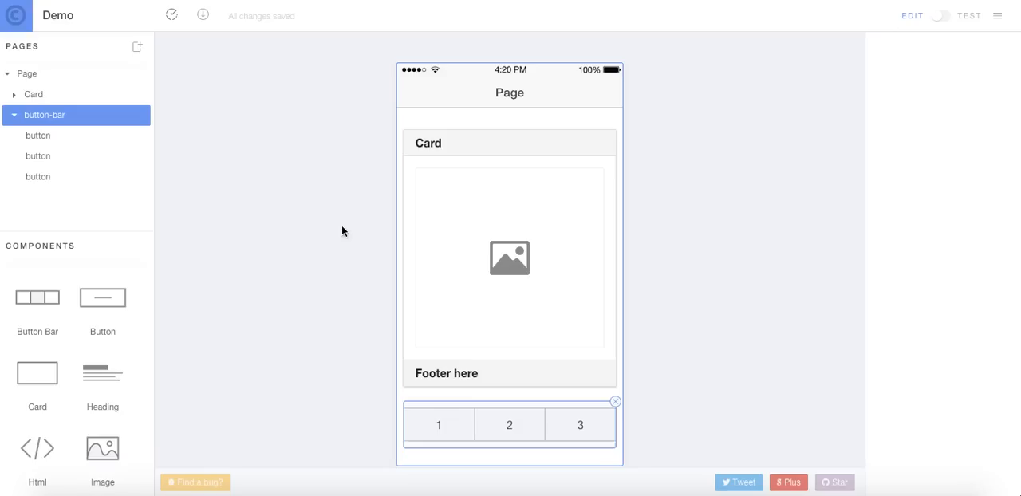
pyautogui.moveTo(103, 376)
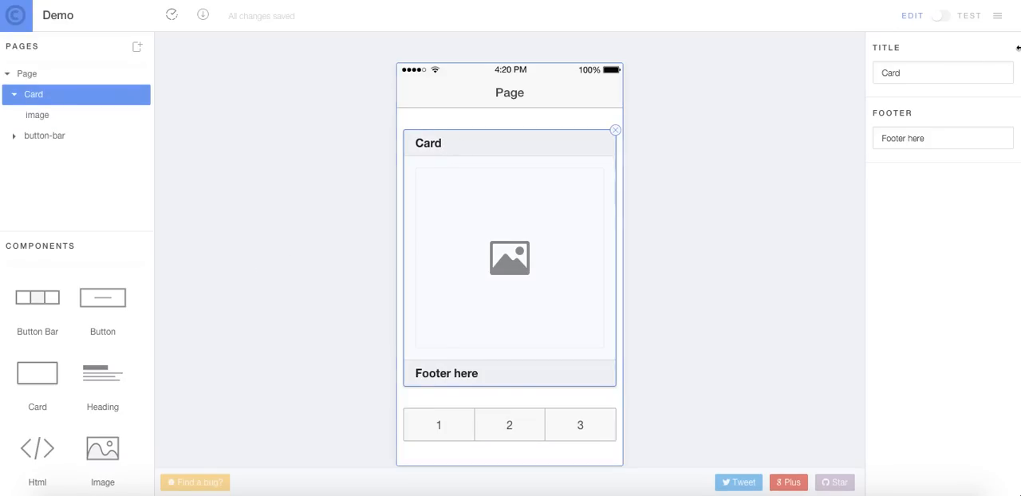
# Step: Retitle the card 'Card Name' and rename the page 'My Example App'
pyautogui.click(941, 73)
pyautogui.write(' Name')
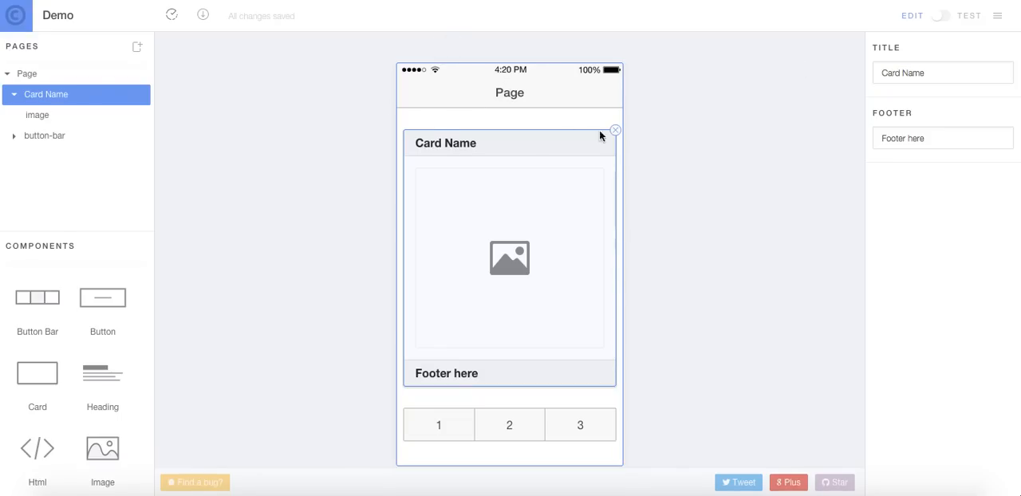
pyautogui.click(27, 74)
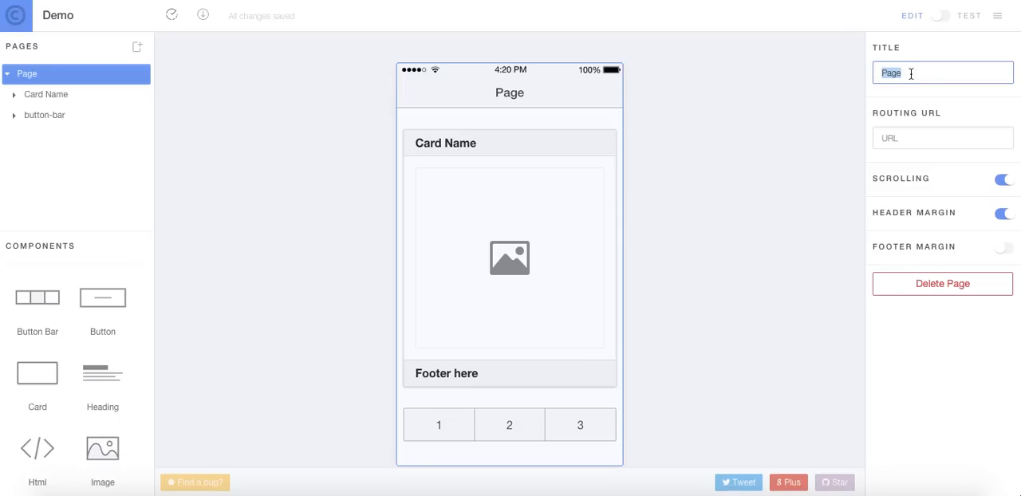
pyautogui.write('My Example App')
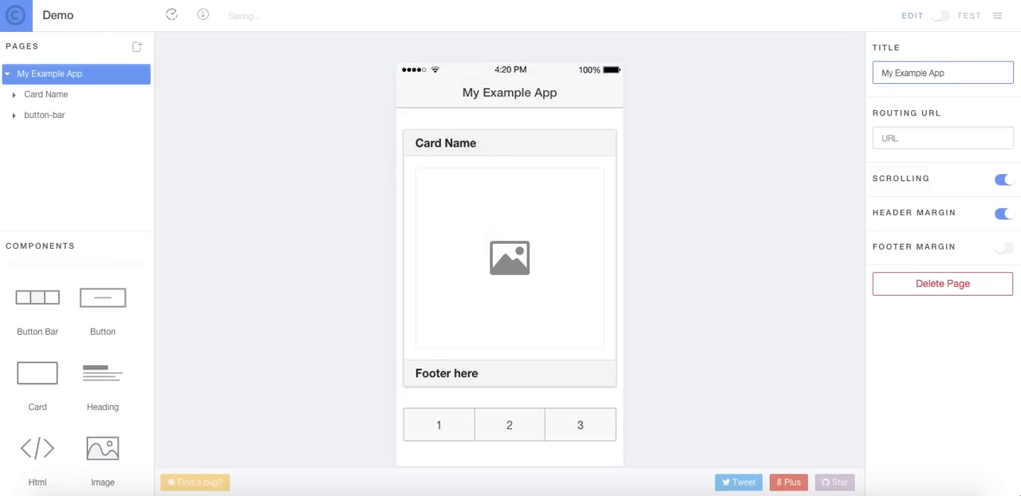
pyautogui.click(508, 257)
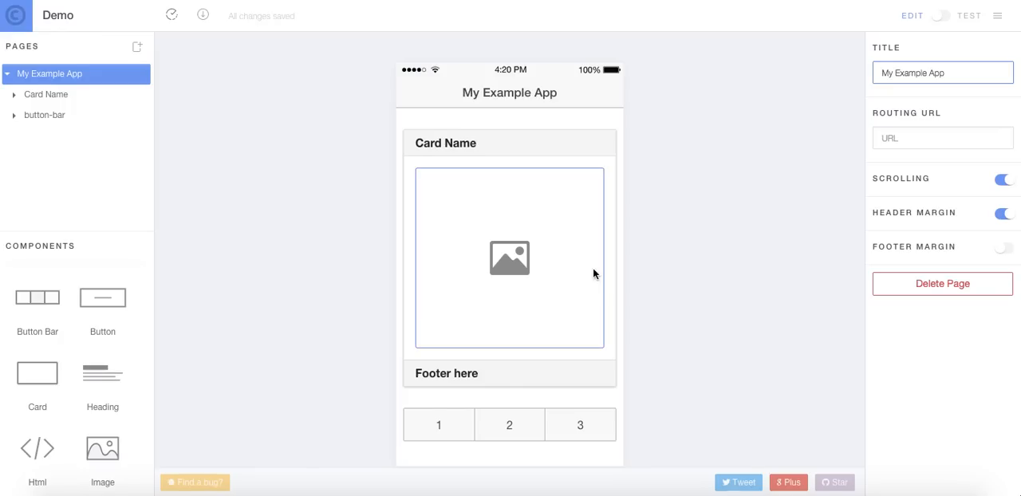
# Step: Style button 1 as button-positive and button 3 as button-calm, then switch to Test mode
pyautogui.click(438, 424)
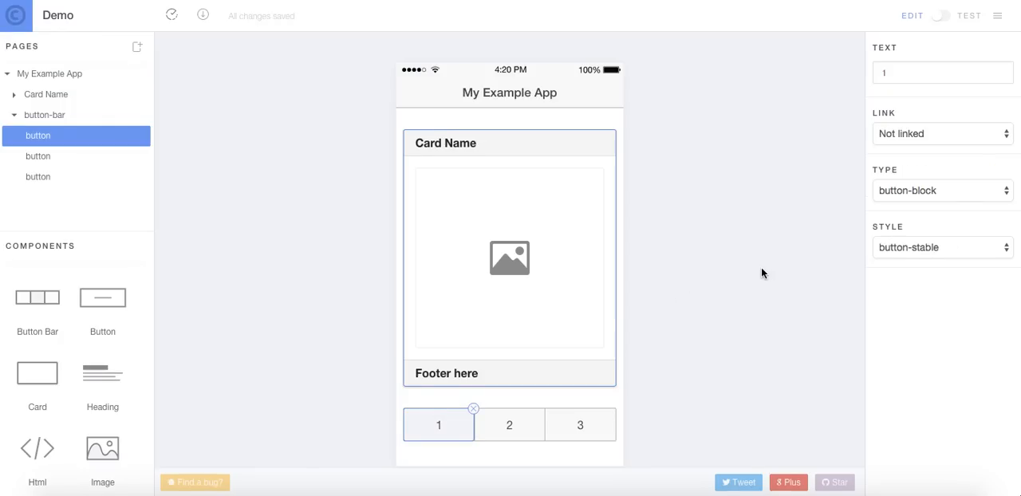
pyautogui.click(942, 247)
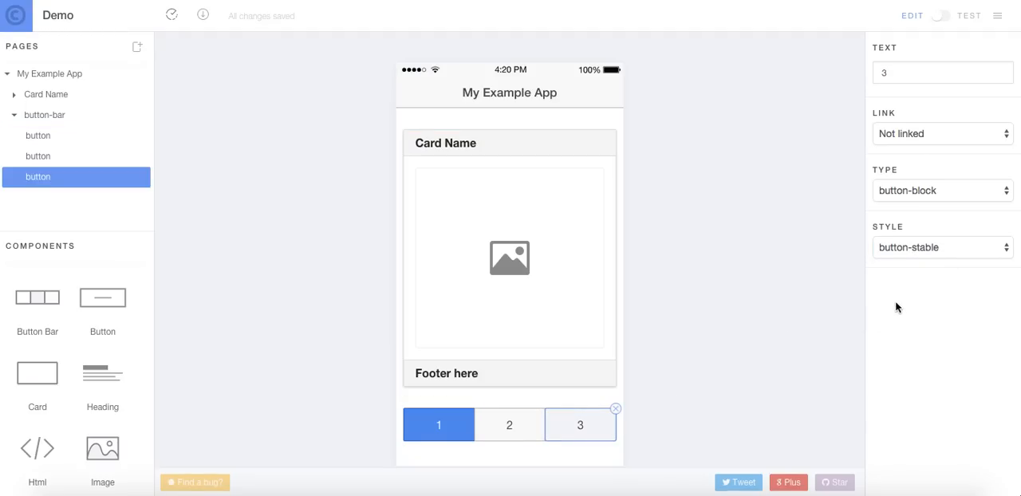
pyautogui.click(941, 247)
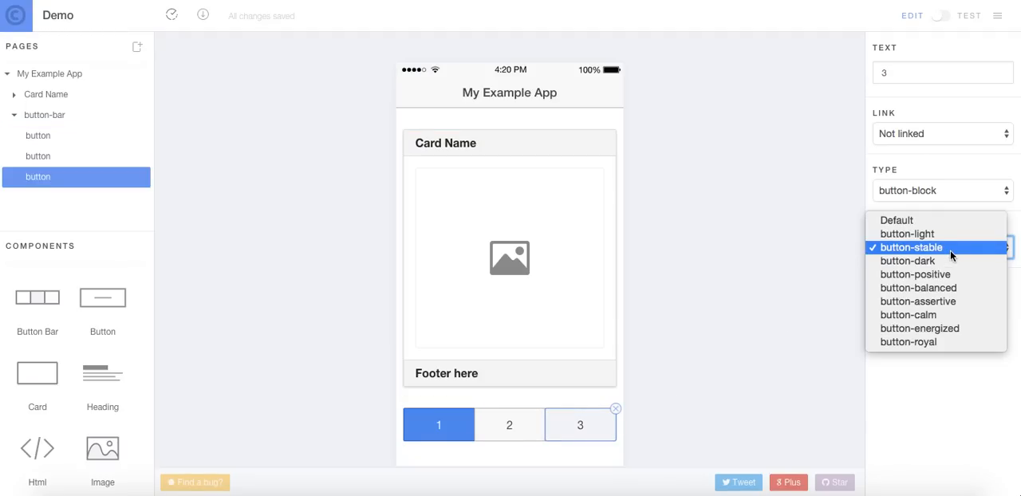
pyautogui.moveTo(948, 329)
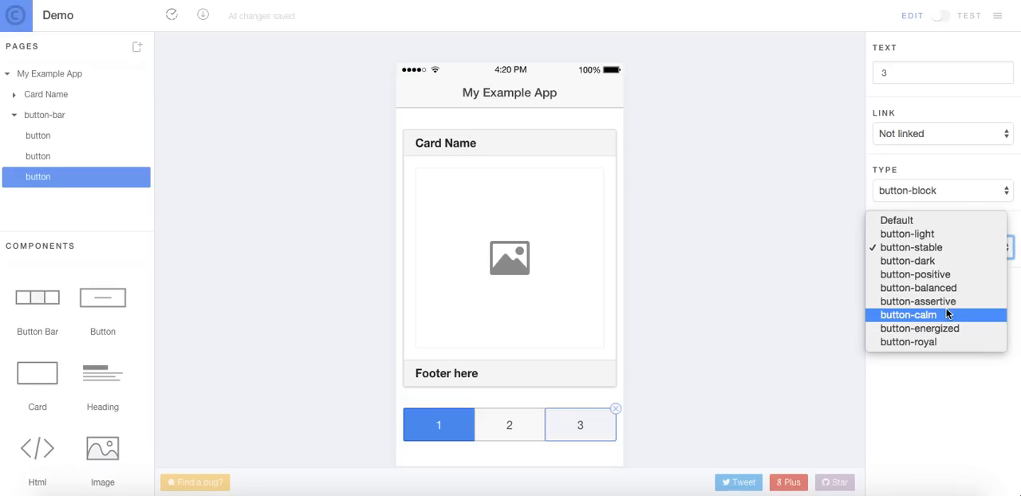
pyautogui.moveTo(929, 319)
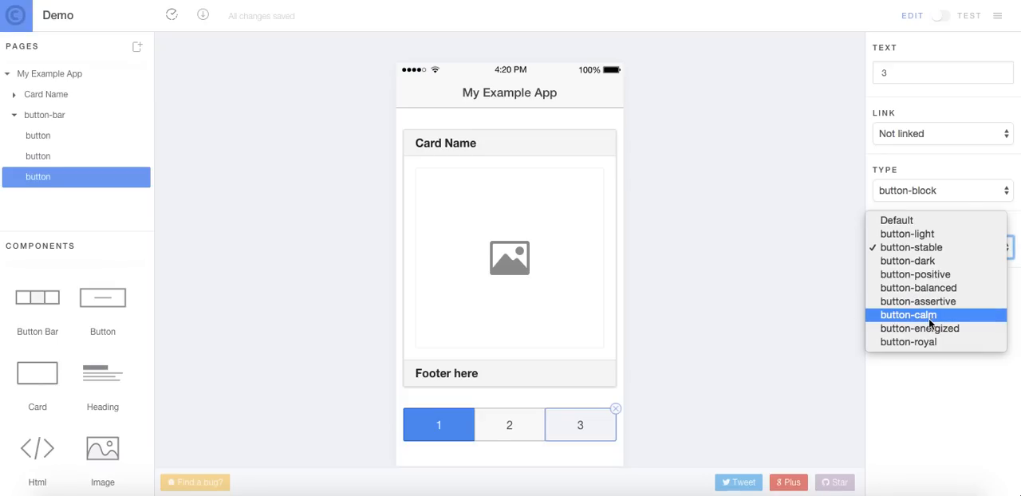
pyautogui.moveTo(917, 288)
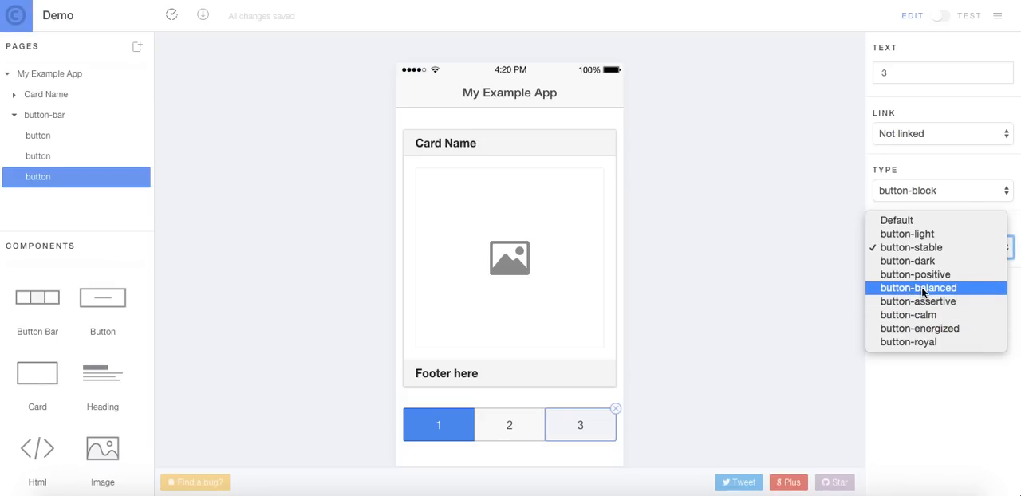
pyautogui.moveTo(917, 273)
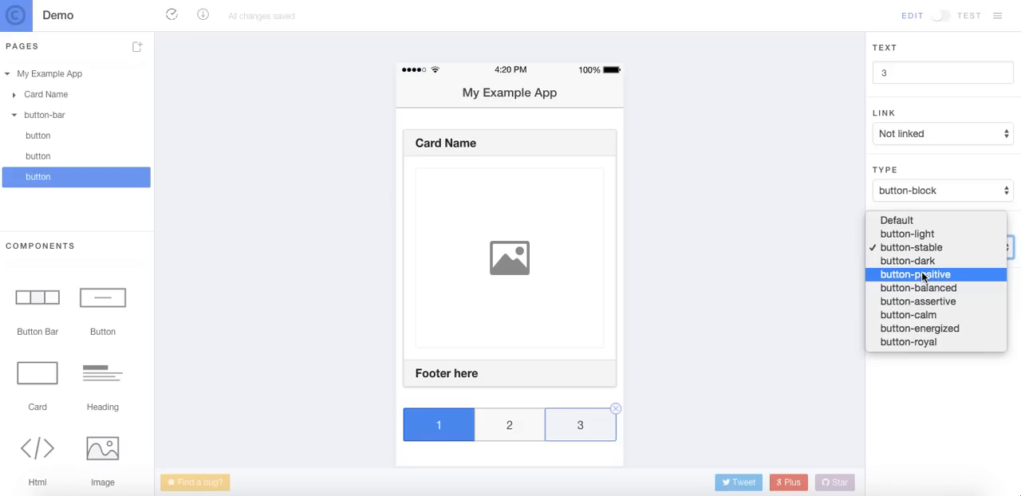
pyautogui.click(909, 314)
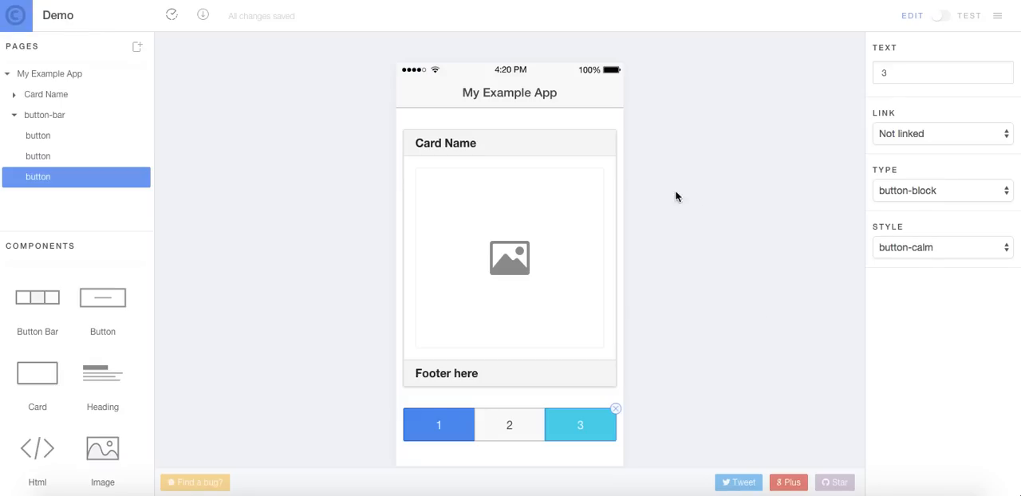
pyautogui.moveTo(880, 102)
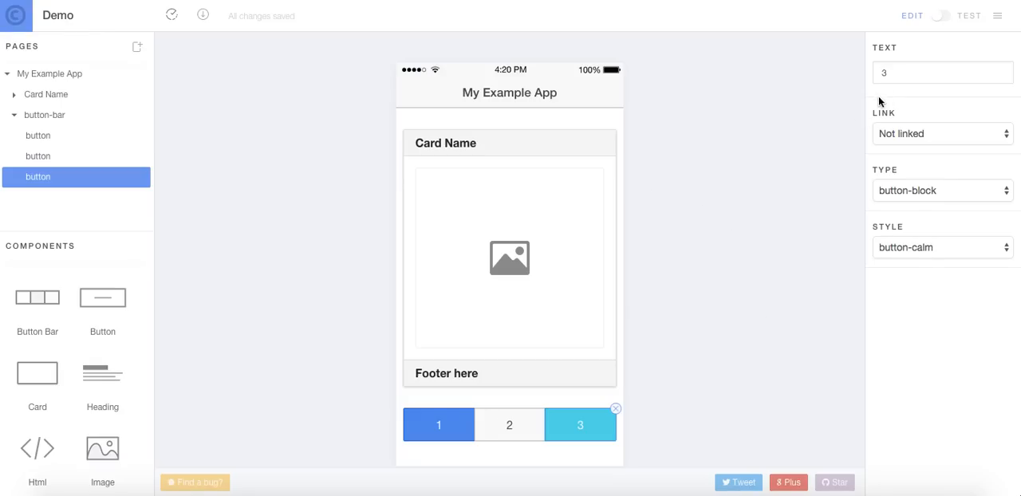
pyautogui.click(939, 15)
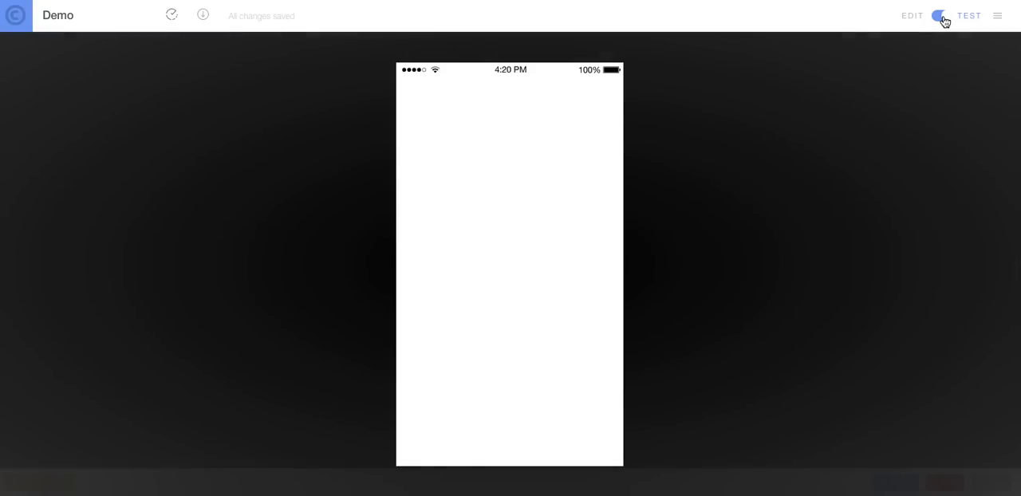
# Step: Try the bar's buttons in the My Example App test preview
pyautogui.click(939, 15)
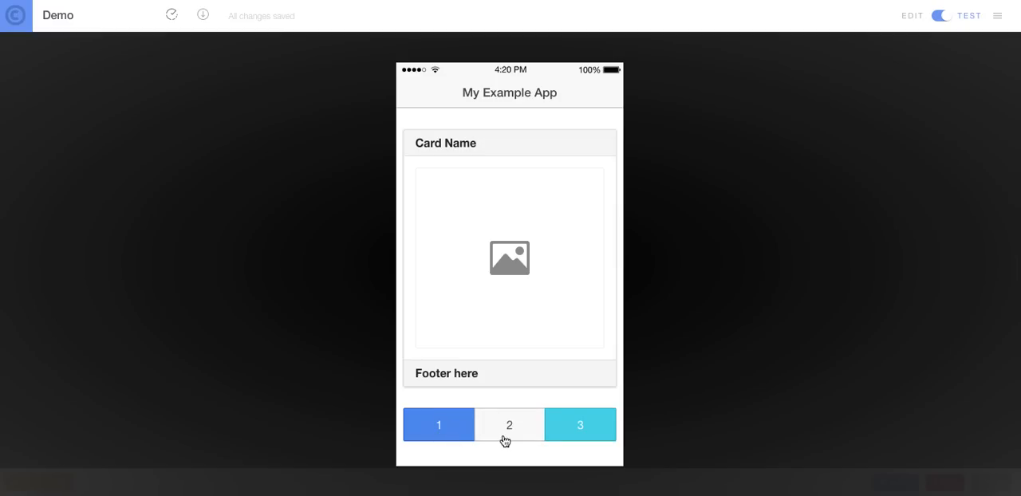
pyautogui.moveTo(446, 430)
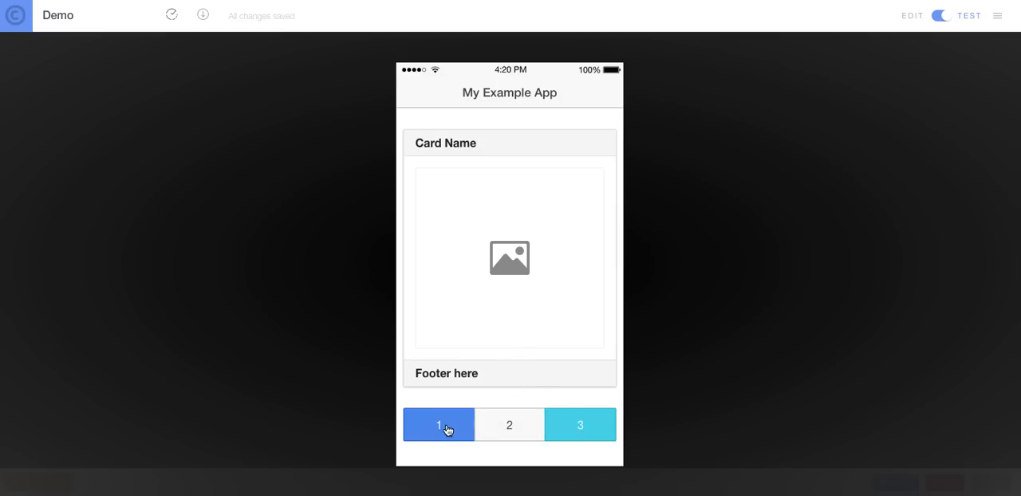
pyautogui.click(939, 15)
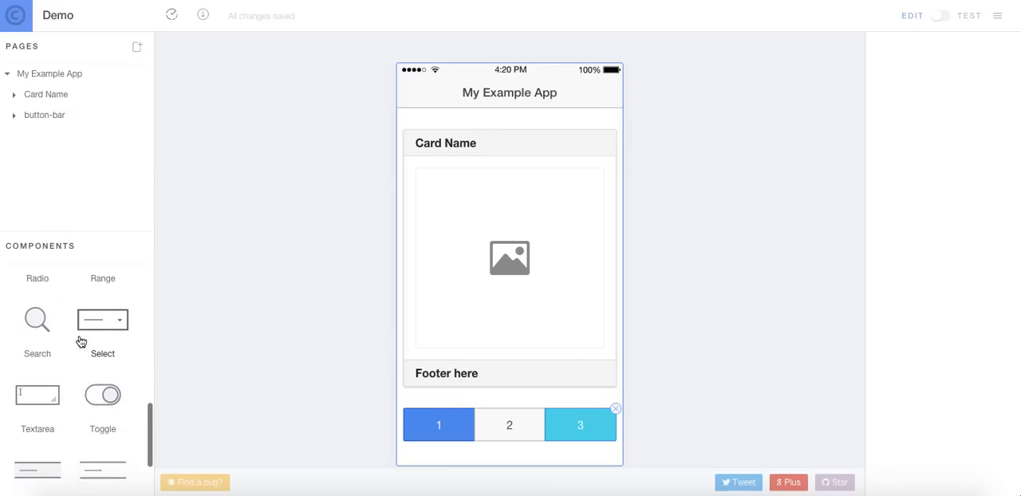
# Step: Scroll the Components panel to list items such as Item and Item Thumbnail
pyautogui.scroll(-3)
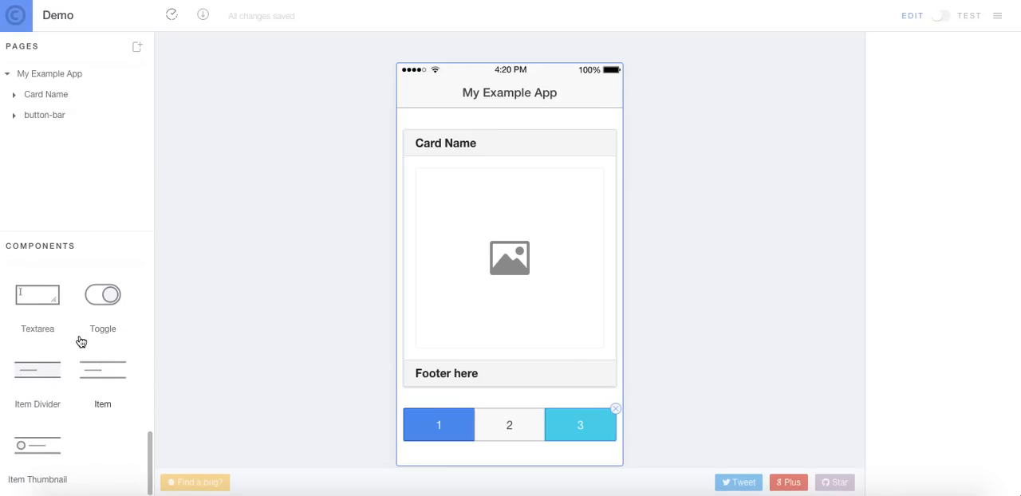
pyautogui.moveTo(75, 407)
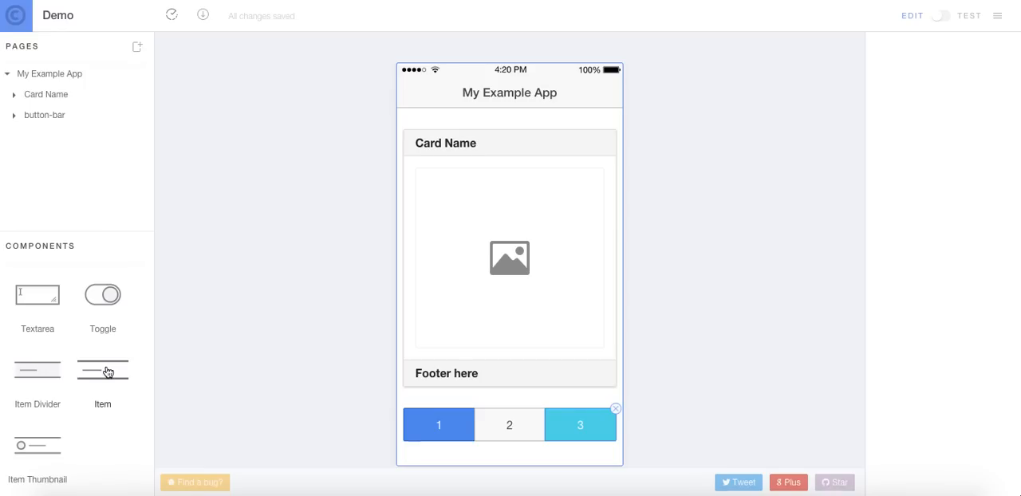
pyautogui.moveTo(195, 379)
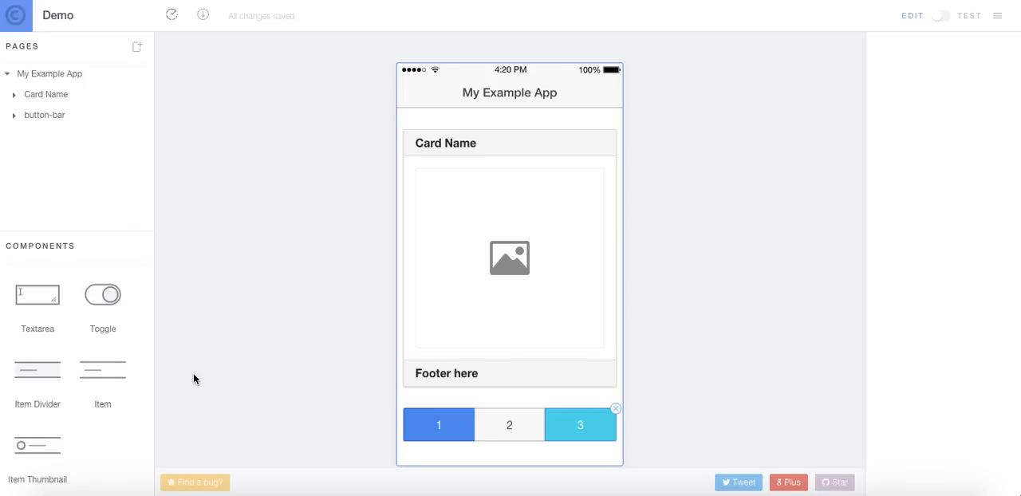
pyautogui.moveTo(313, 314)
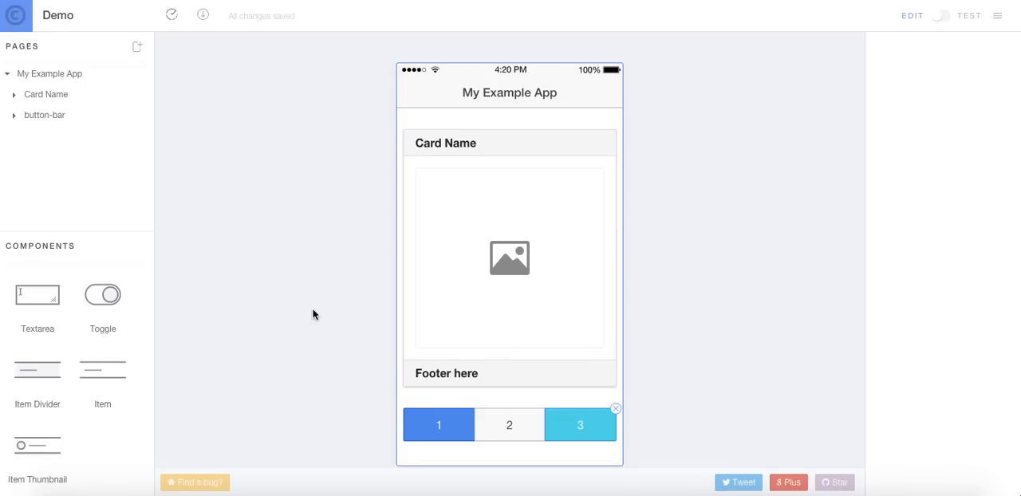